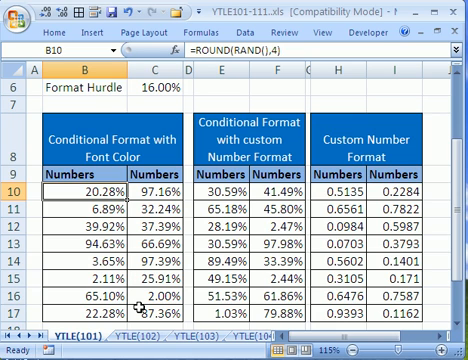
{"action": "mouse_move", "coordinate": [324, 148]}
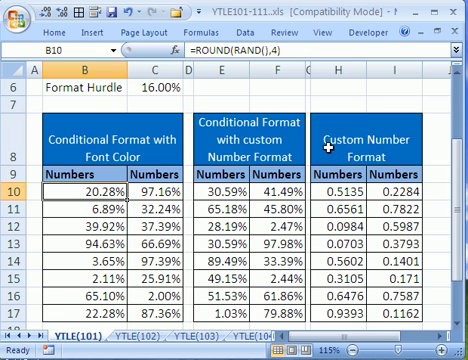
{"action": "mouse_move", "coordinate": [358, 150]}
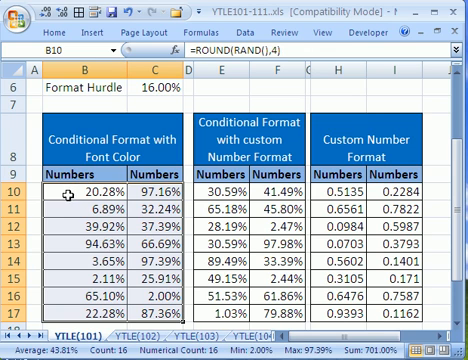
{"action": "mouse_move", "coordinate": [64, 190]}
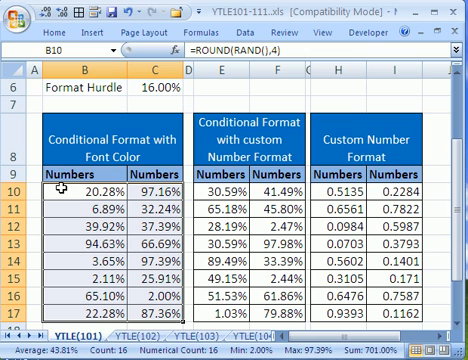
Create a conditional formatting rule with formula =B10<$C$6 and red font for the first block
{"action": "left_click", "coordinate": [60, 30]}
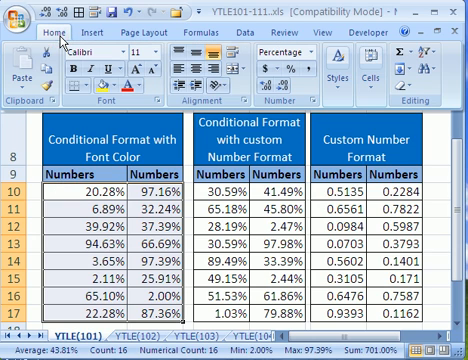
{"action": "mouse_move", "coordinate": [336, 84]}
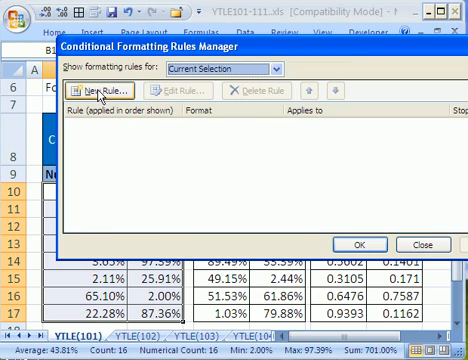
{"action": "left_click", "coordinate": [112, 92]}
{"action": "type", "text": "=B10"}
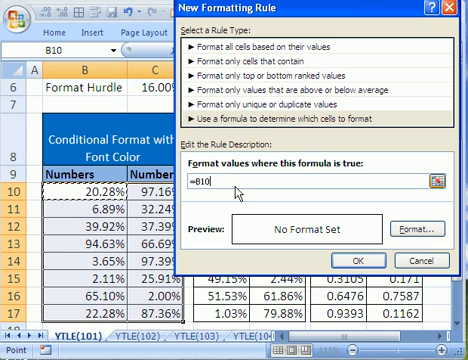
{"action": "type", "text": "<"}
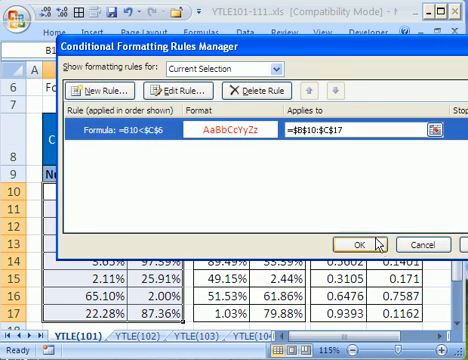
Apply the rule to the first block and recalculate with F9 so below-16% values show red
{"action": "left_click", "coordinate": [348, 240]}
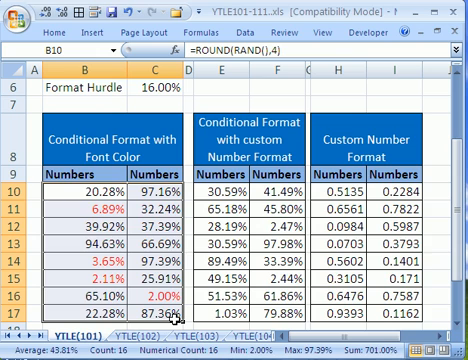
{"action": "key", "text": "f9"}
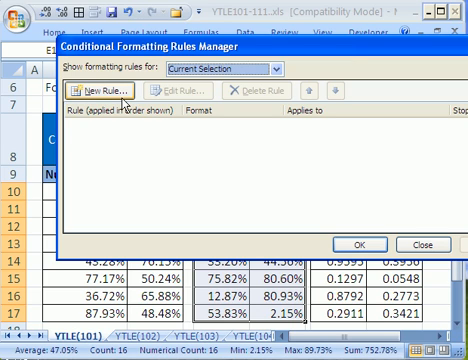
Start a second-block rule with formula =E10<$C$6 pointing at the hurdle in C6
{"action": "left_click", "coordinate": [104, 94]}
{"action": "type", "text": "=E10"}
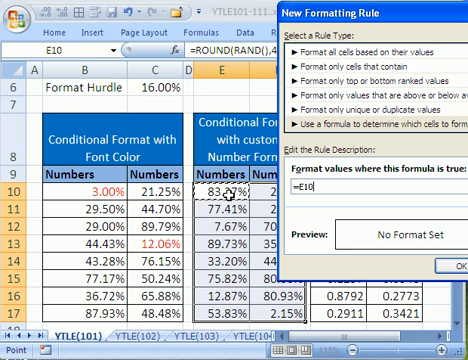
{"action": "type", "text": "<"}
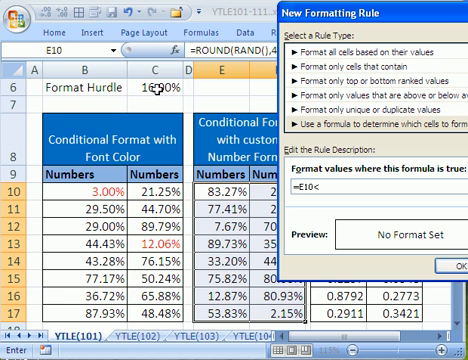
{"action": "left_click", "coordinate": [158, 94]}
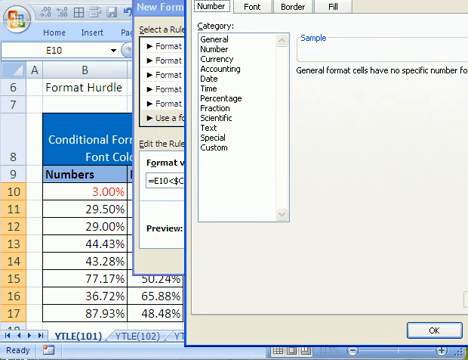
Attach a Custom red number format to the rule and add it to the rules list
{"action": "left_click", "coordinate": [228, 98]}
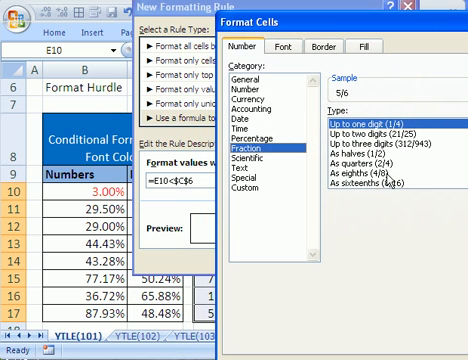
{"action": "scroll", "scroll_direction": "down", "scroll_amount": 3}
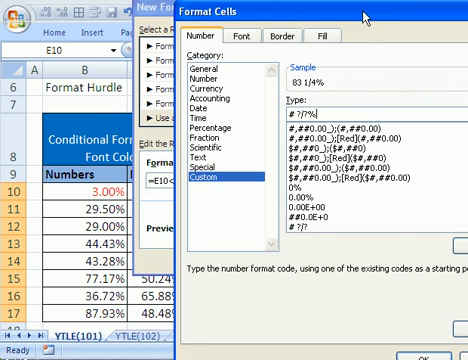
{"action": "left_click", "coordinate": [428, 332]}
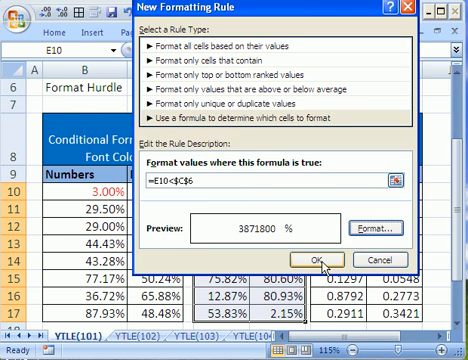
{"action": "left_click", "coordinate": [314, 256]}
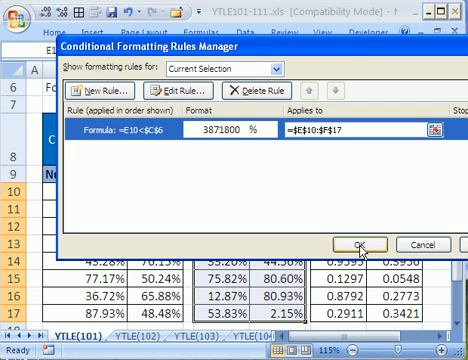
{"action": "mouse_move", "coordinate": [280, 164]}
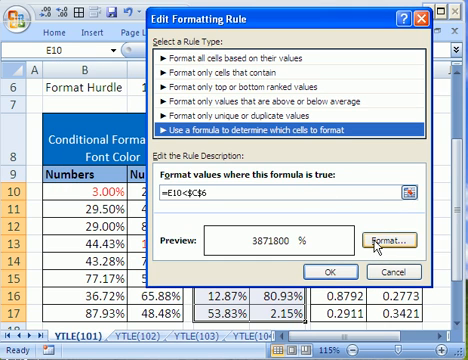
Confirm the red format in Edit Formatting Rule and apply the rule to the middle table
{"action": "left_click", "coordinate": [402, 244]}
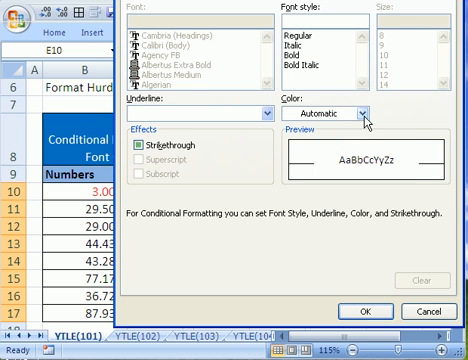
{"action": "left_click", "coordinate": [354, 112]}
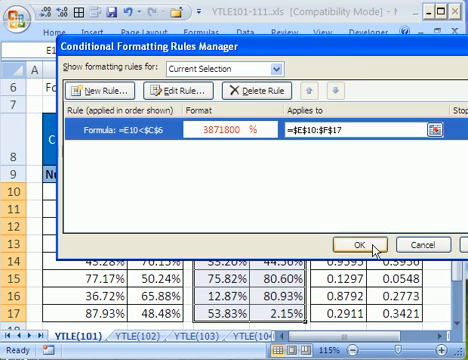
{"action": "left_click", "coordinate": [350, 242]}
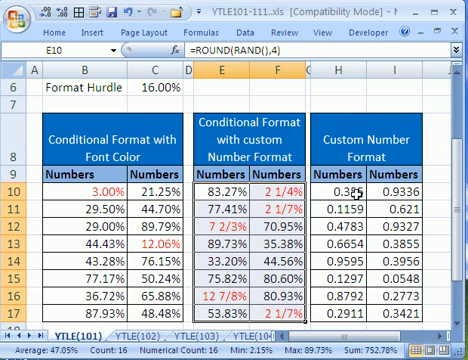
Select the number cells H10:I17 under Custom Number Format
{"action": "left_click_drag", "start_coordinate": [338, 188], "coordinate": [400, 188]}
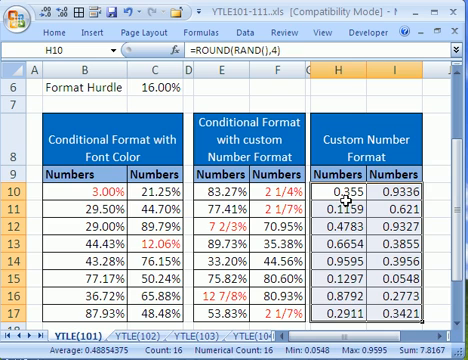
{"action": "mouse_move", "coordinate": [414, 328]}
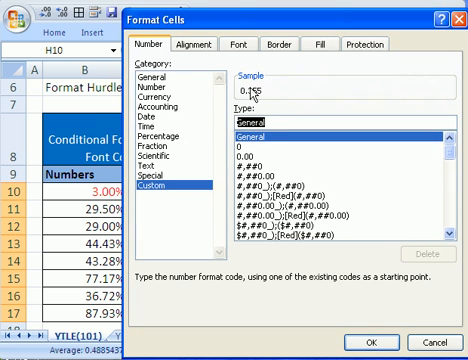
{"action": "mouse_move", "coordinate": [378, 142]}
{"action": "type", "text": "[RED"}
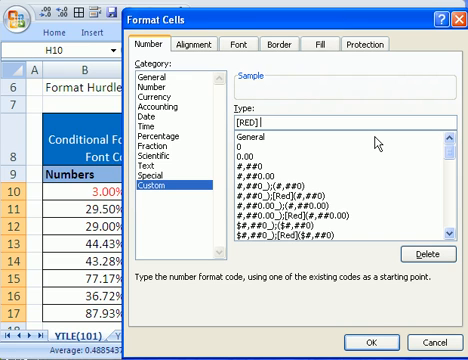
Enter the custom number format [RED][<.16]0.00%;0.00% for the third block
{"action": "type", "text": "["}
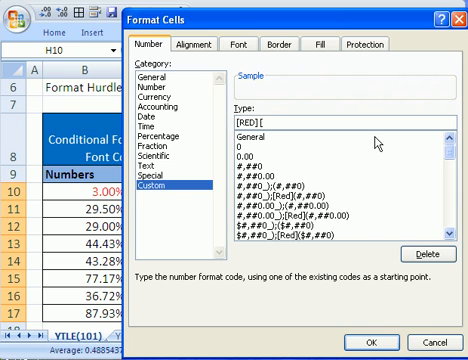
{"action": "type", "text": "<.16"}
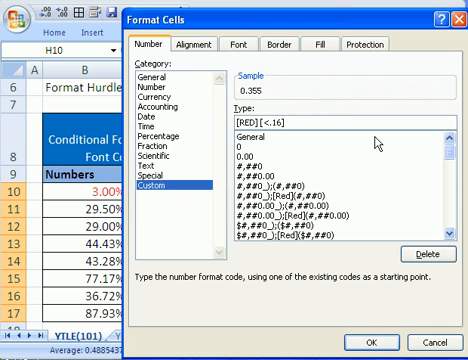
{"action": "type", "text": "0.00"}
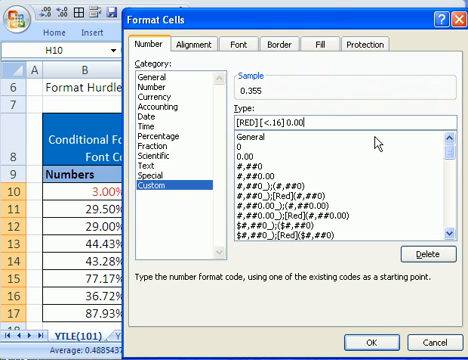
{"action": "type", "text": "%"}
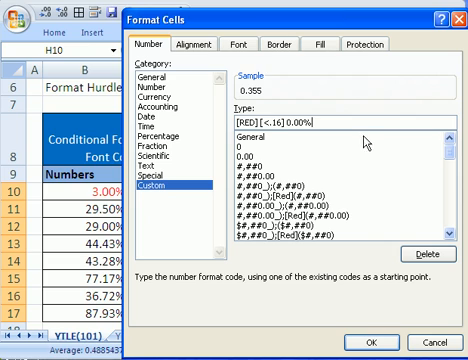
{"action": "mouse_move", "coordinate": [272, 150]}
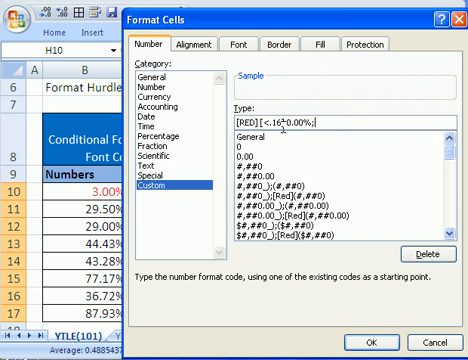
{"action": "type", "text": "[RED][<.16] 0.00%;"}
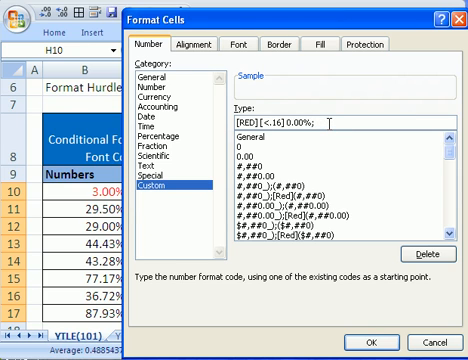
{"action": "type", "text": ";0."}
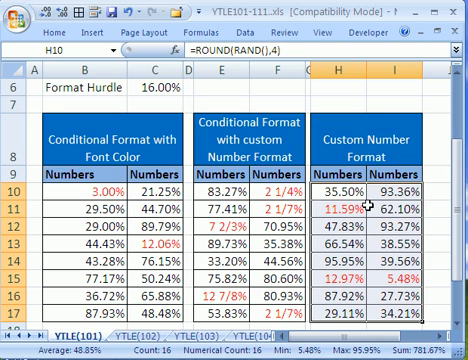
Recalculate with F9 and scroll through the notes and the three tables
{"action": "key", "text": "f9"}
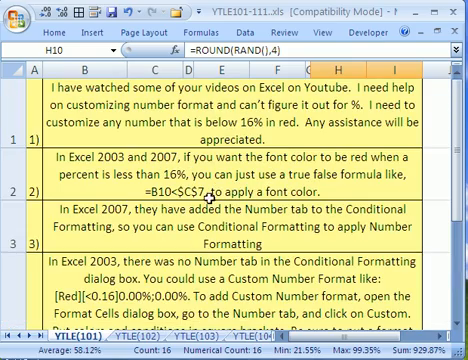
{"action": "scroll", "scroll_direction": "down", "scroll_amount": 3}
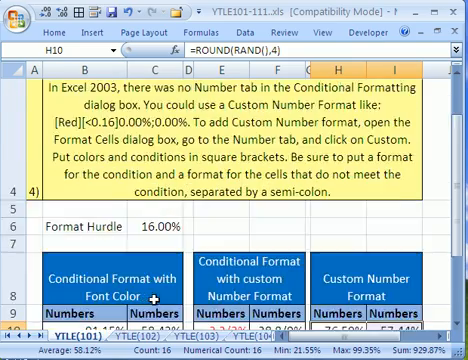
{"action": "scroll", "scroll_direction": "down", "scroll_amount": 3}
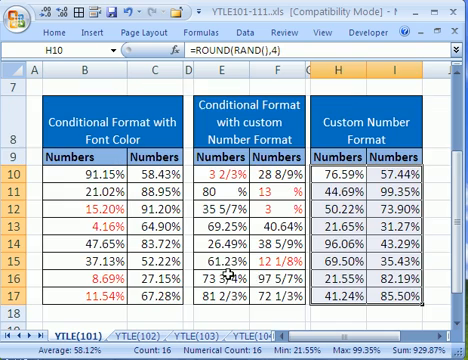